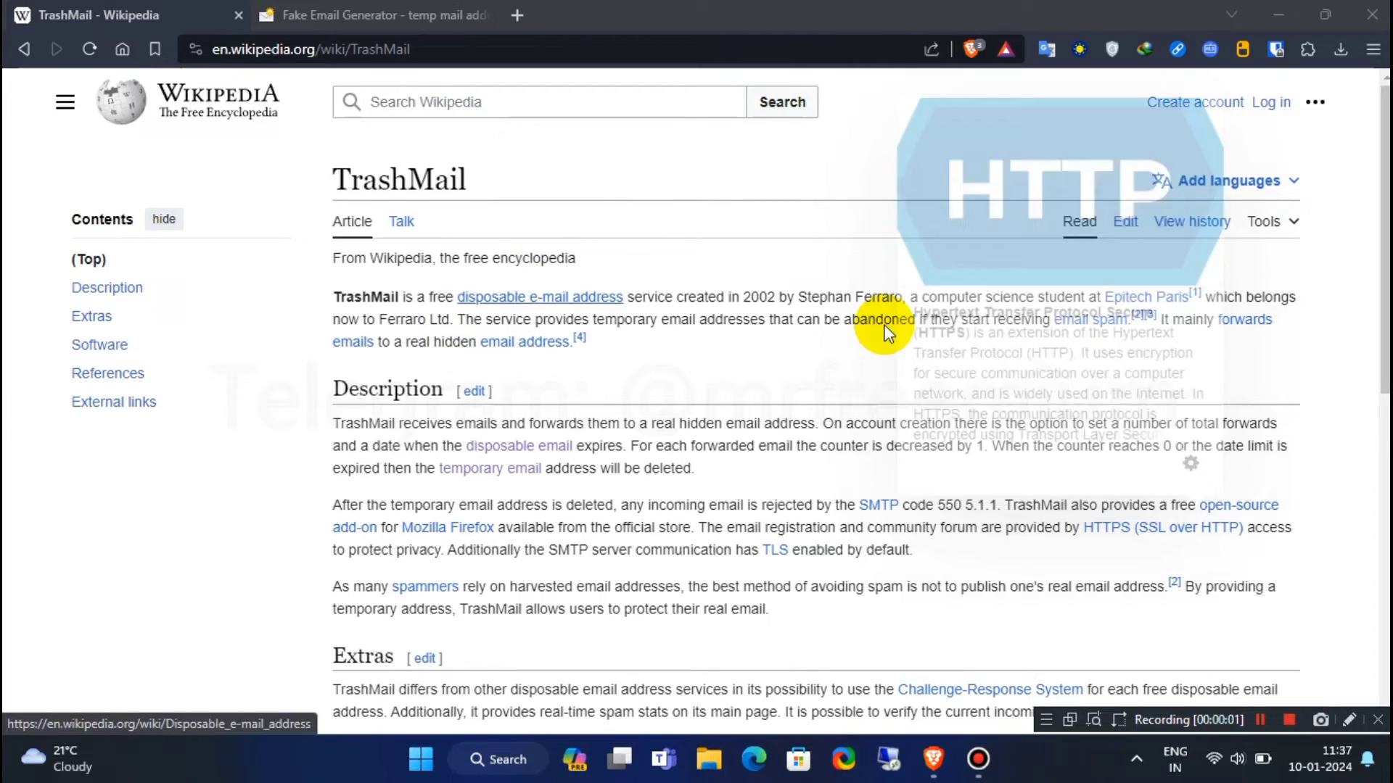
{"action": "mouse_move", "coordinate": [898, 269]}
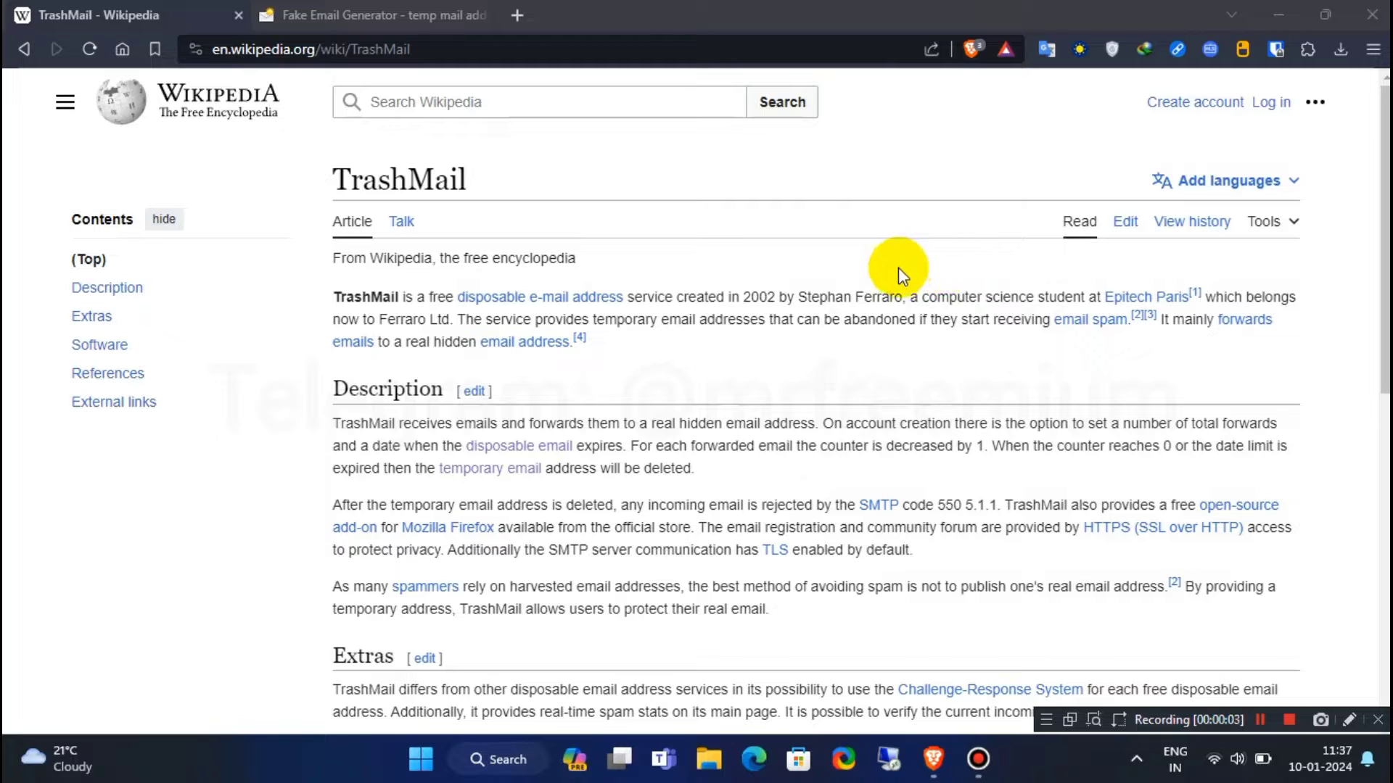
- Skim the Disposable email address article, then switch to the fake email generator page
{"action": "scroll", "scroll_direction": "down", "scroll_amount": 3}
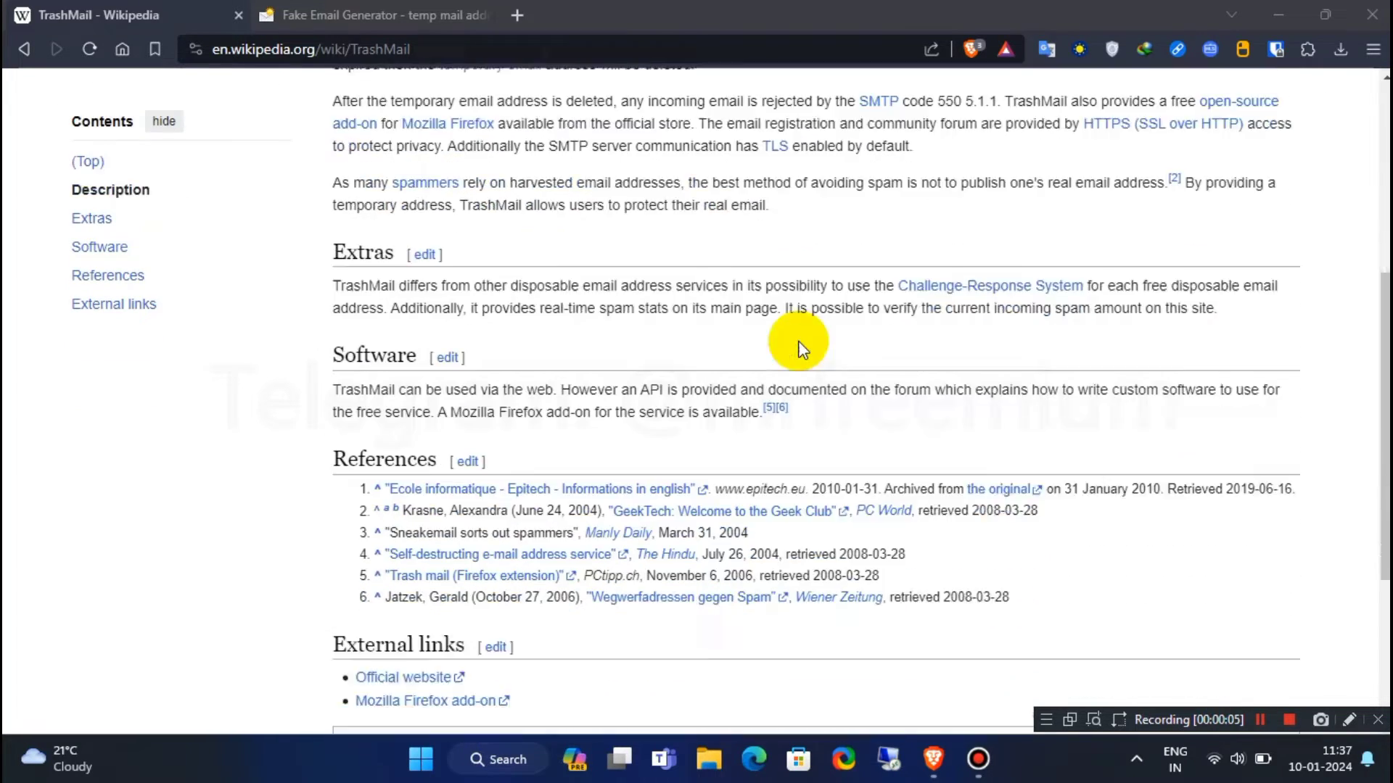
{"action": "scroll", "scroll_direction": "up", "scroll_amount": 3}
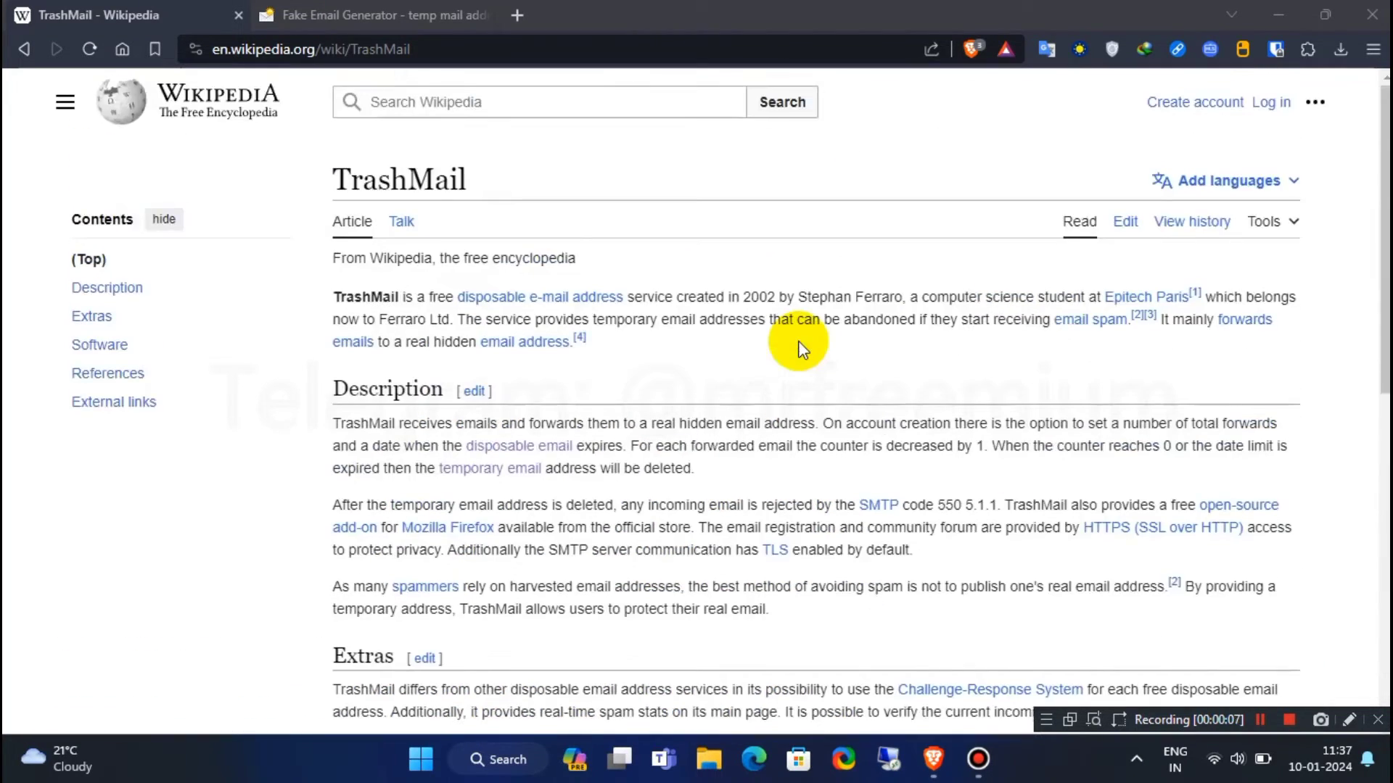
{"action": "mouse_move", "coordinate": [668, 365]}
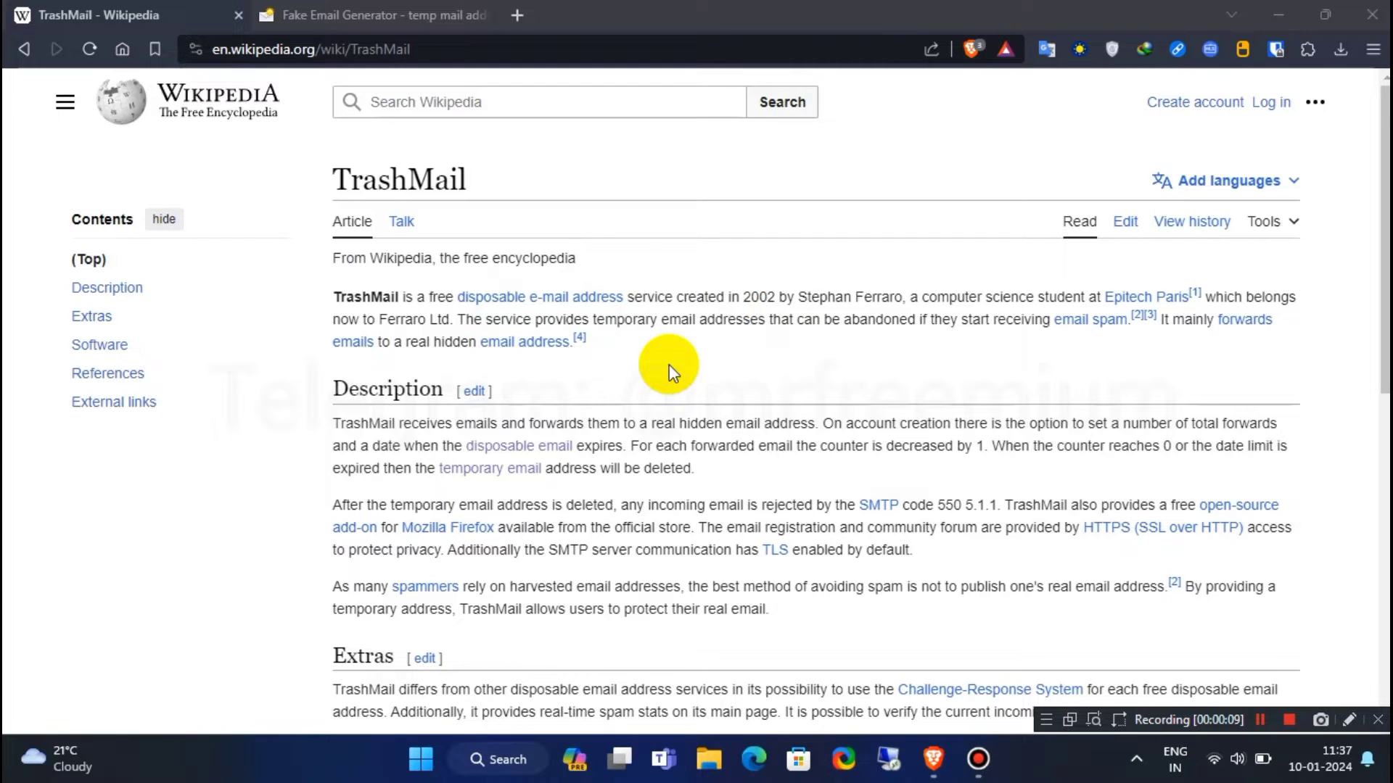
{"action": "mouse_move", "coordinate": [555, 297]}
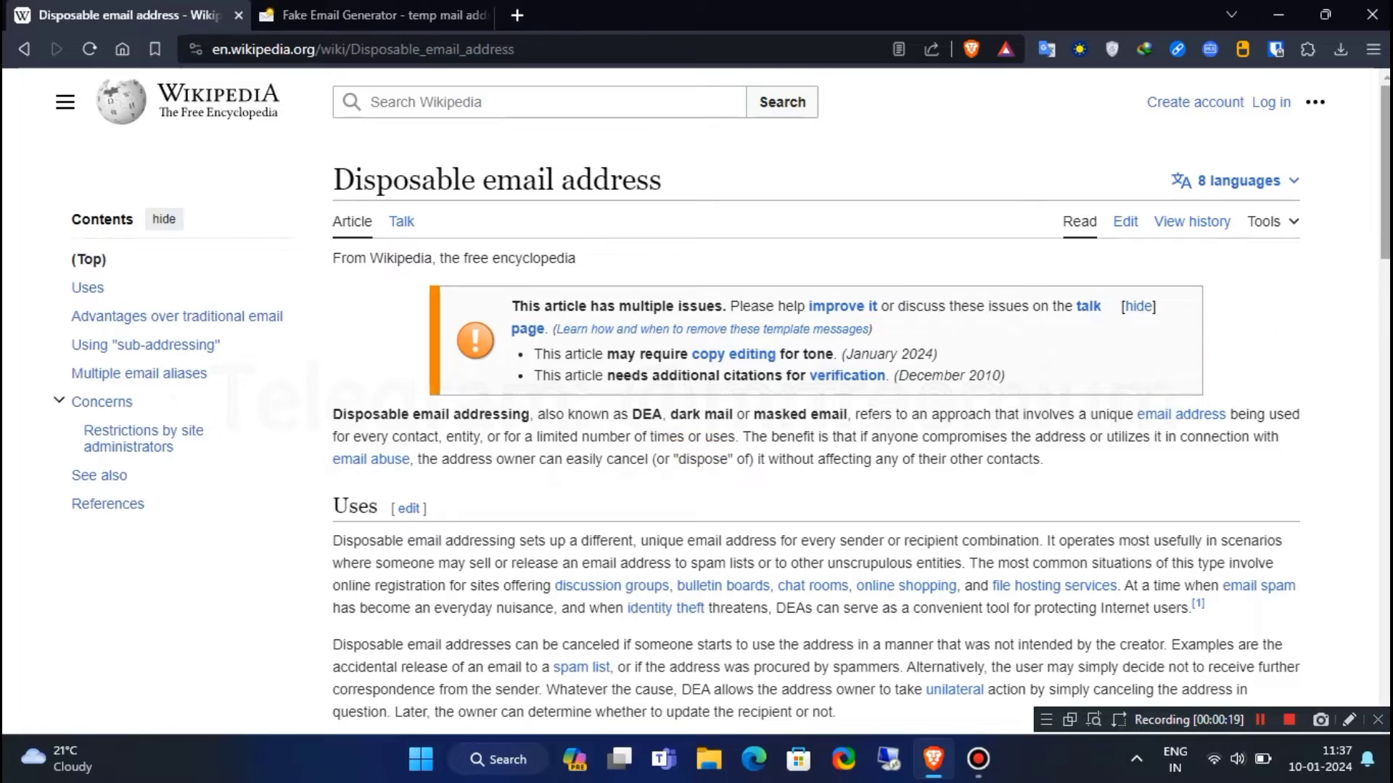
{"action": "scroll", "scroll_direction": "down", "scroll_amount": 3}
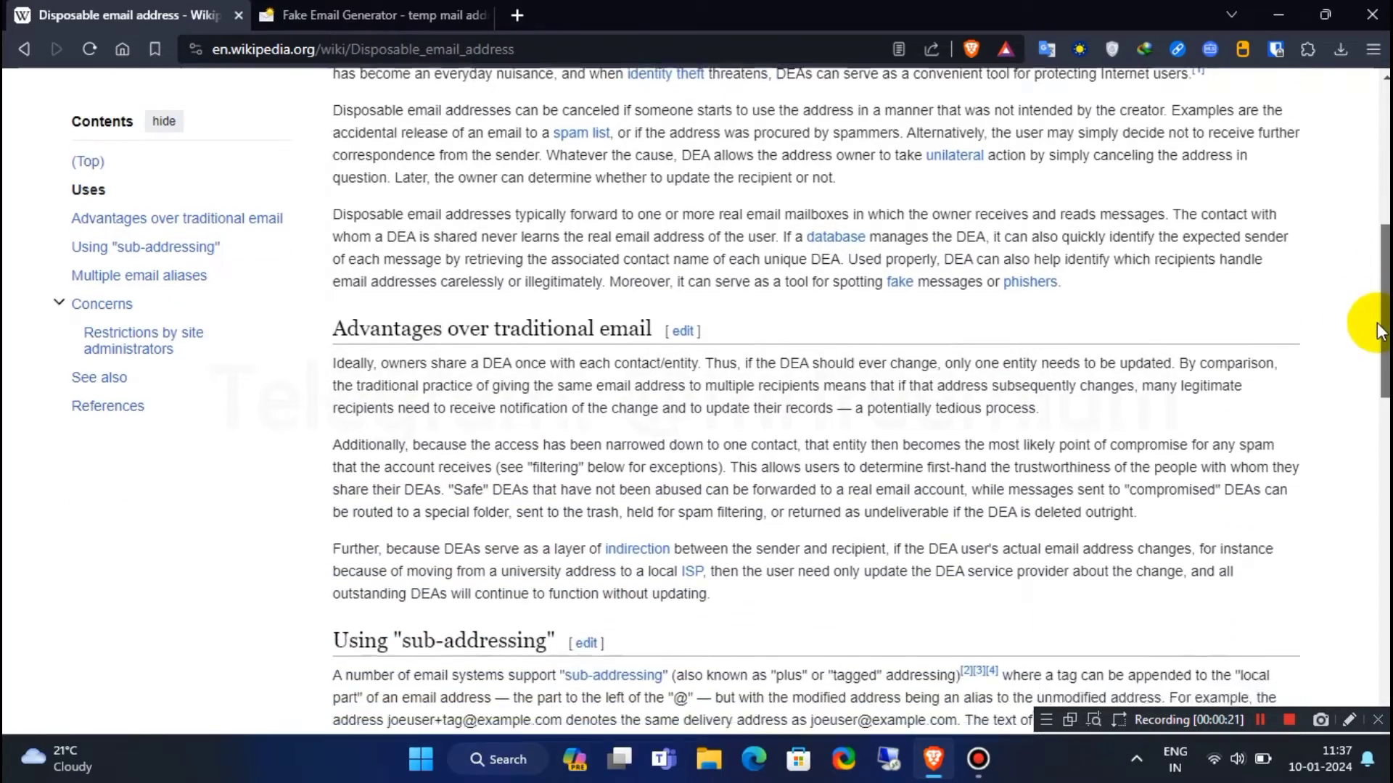
{"action": "scroll", "scroll_direction": "down", "scroll_amount": 3}
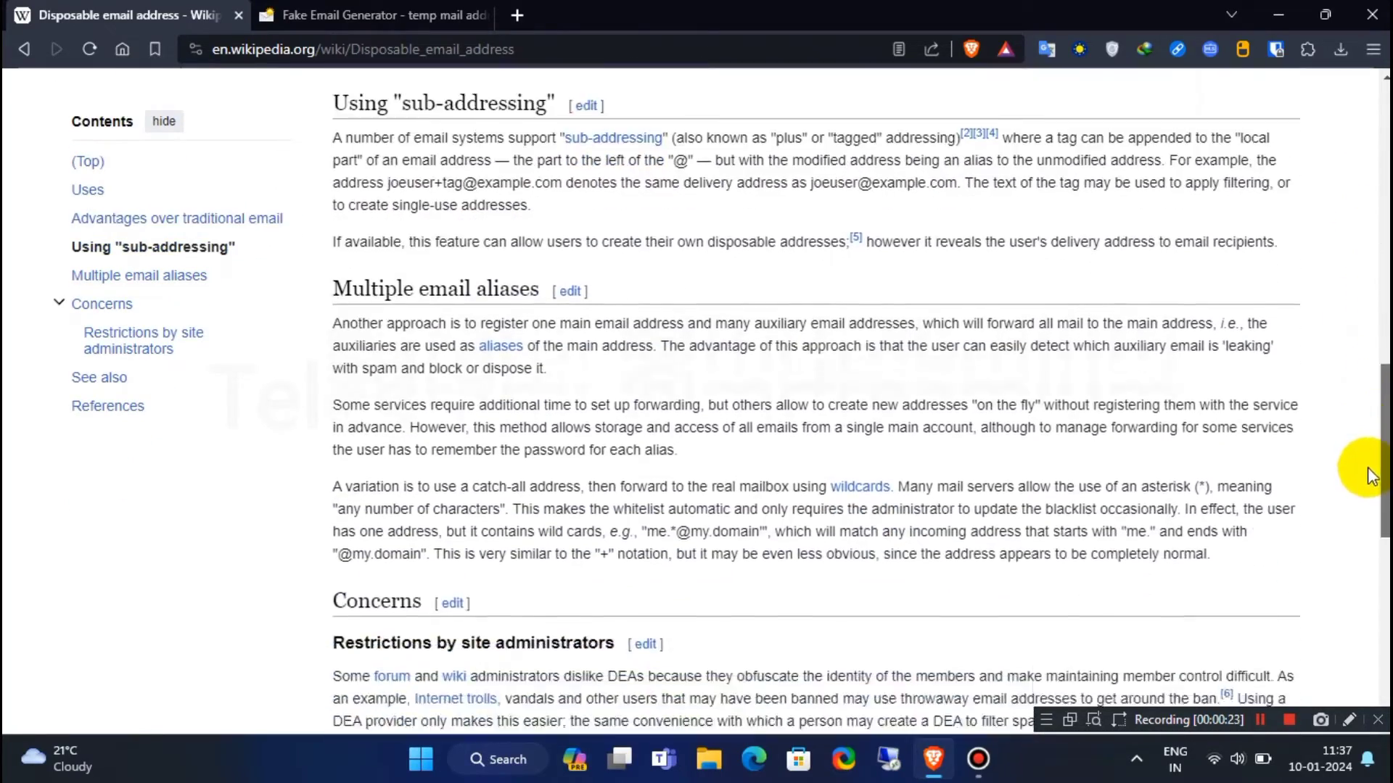
{"action": "scroll", "scroll_direction": "up", "scroll_amount": 3}
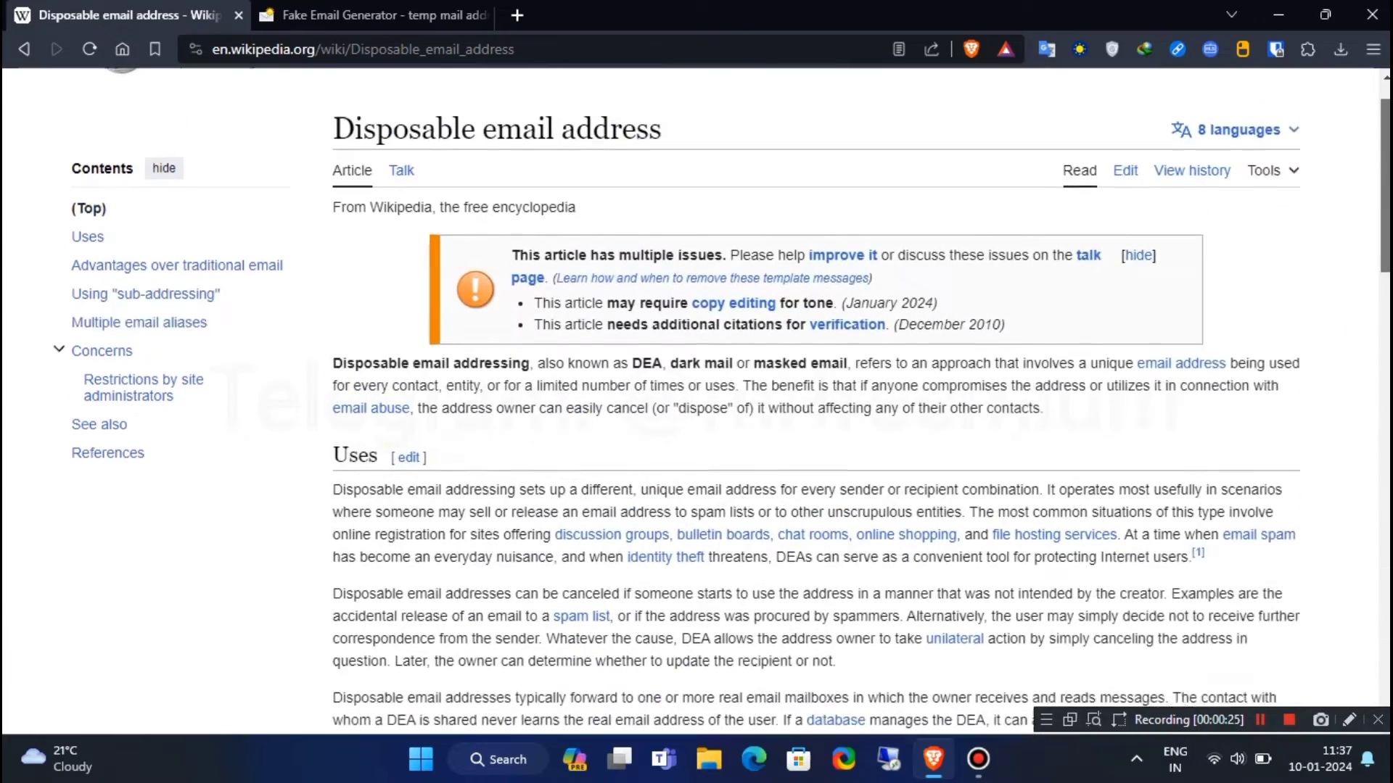
{"action": "left_click", "coordinate": [371, 15]}
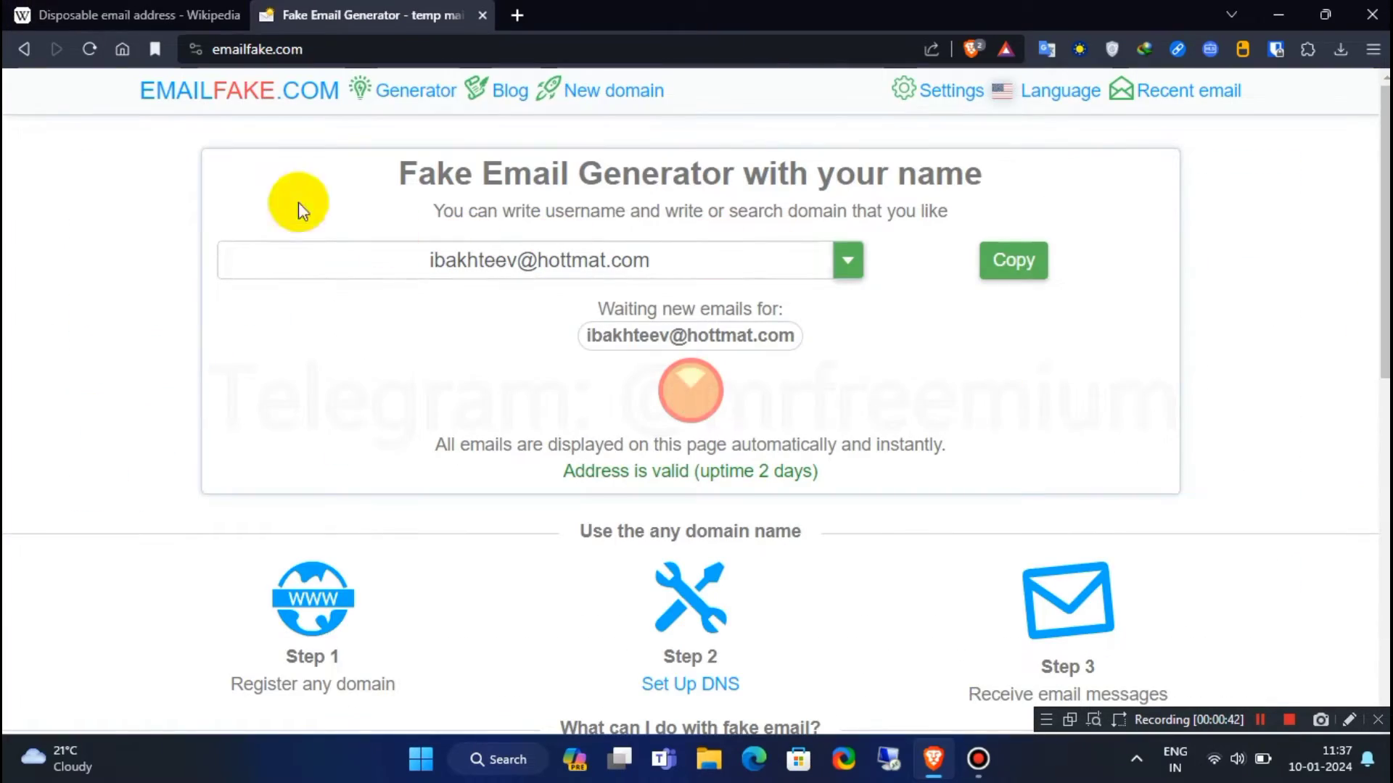
- Replace the generated username with 'mrfreemium'
{"action": "left_click", "coordinate": [258, 49]}
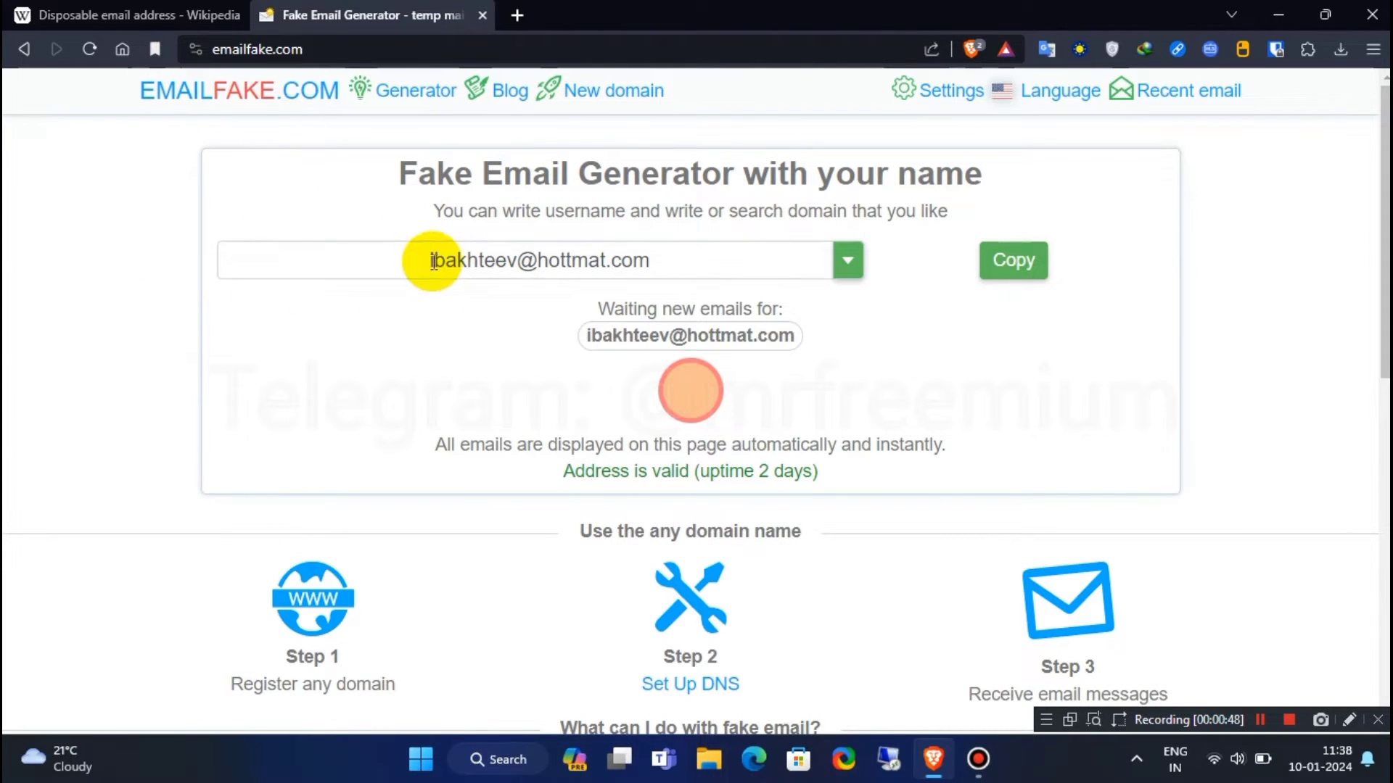
{"action": "double_click", "coordinate": [592, 260]}
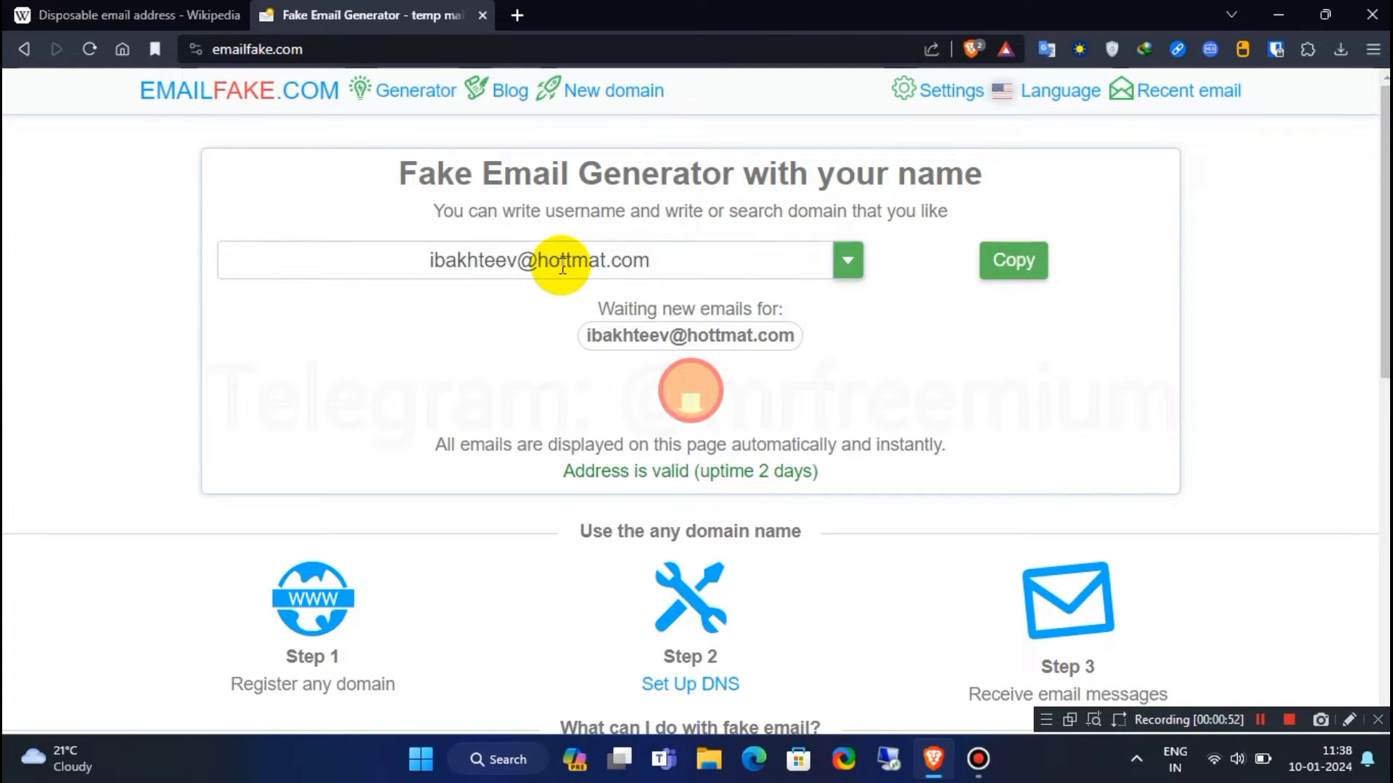
{"action": "double_click", "coordinate": [474, 260]}
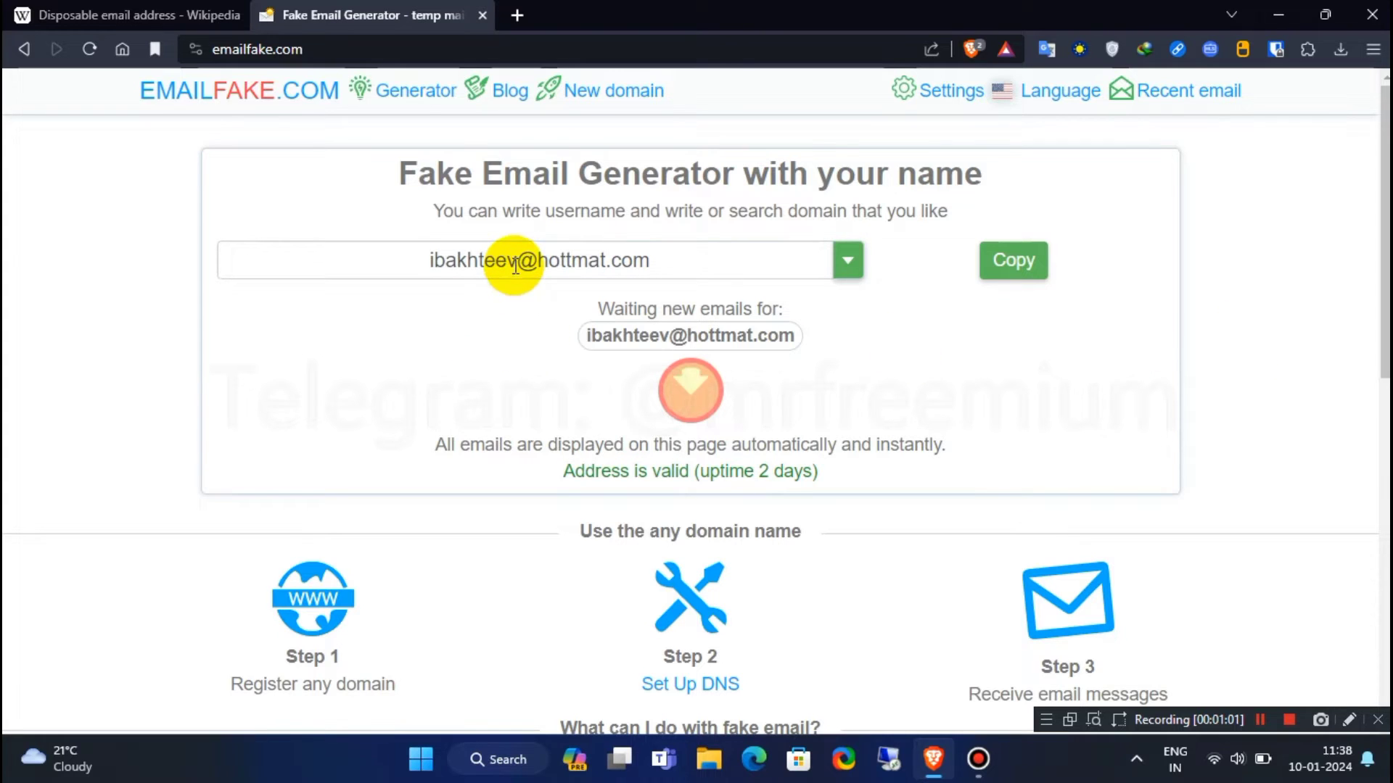
{"action": "double_click", "coordinate": [474, 261]}
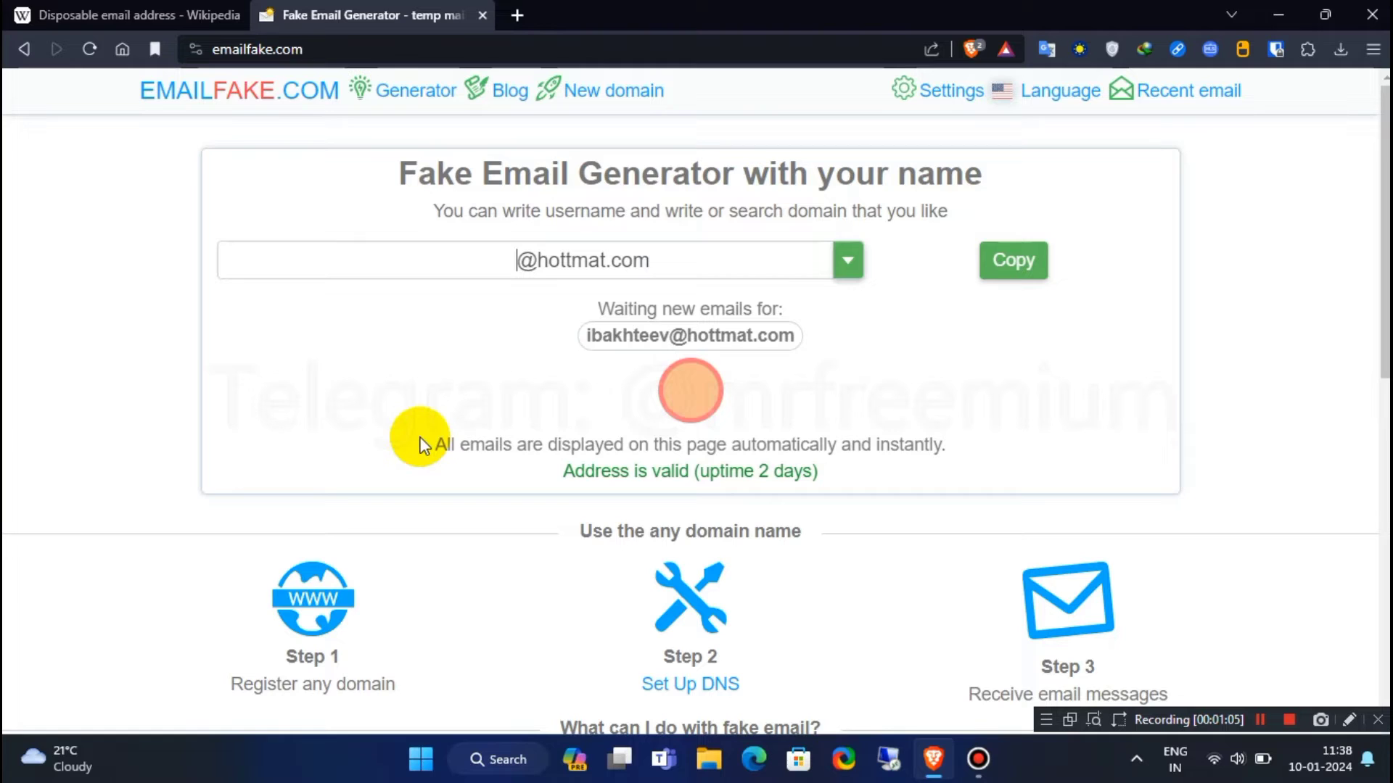
{"action": "type", "text": "mrfree"}
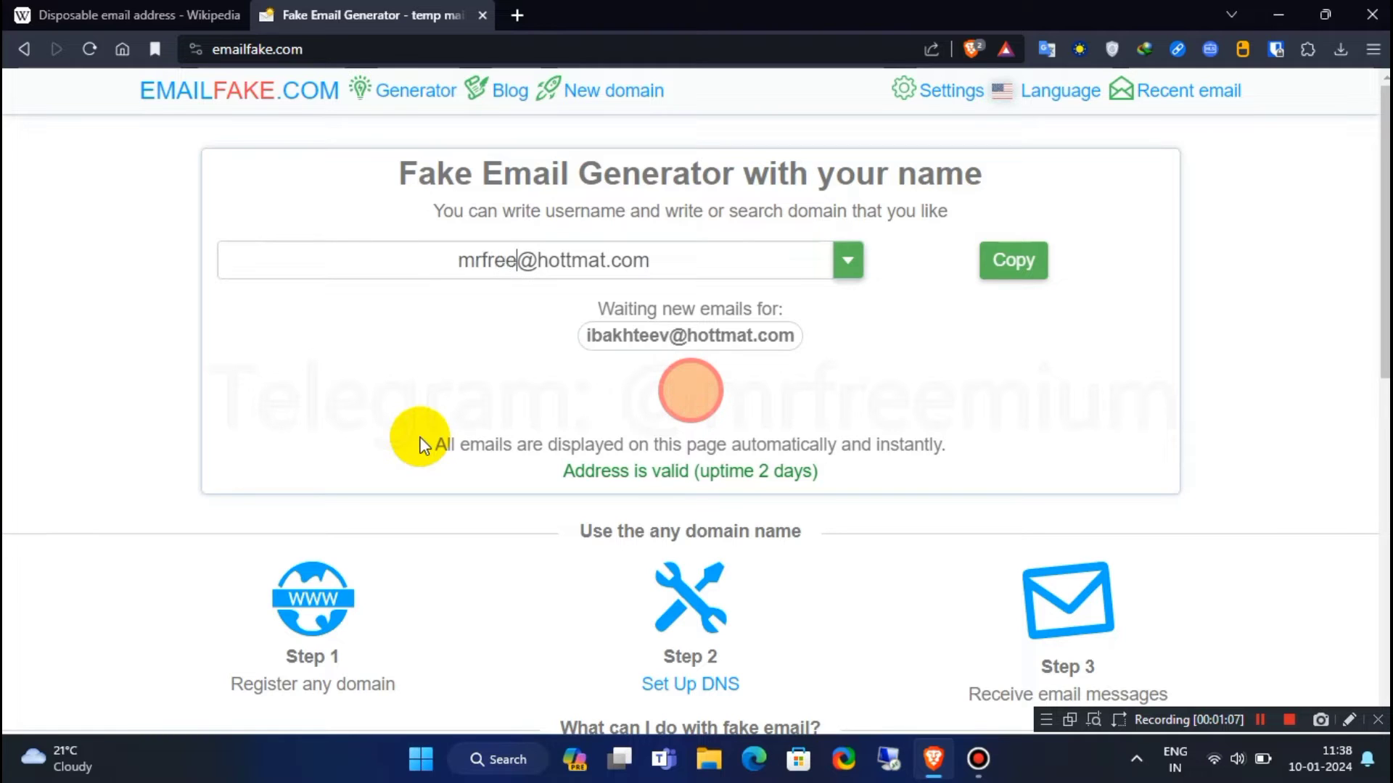
{"action": "type", "text": "mium"}
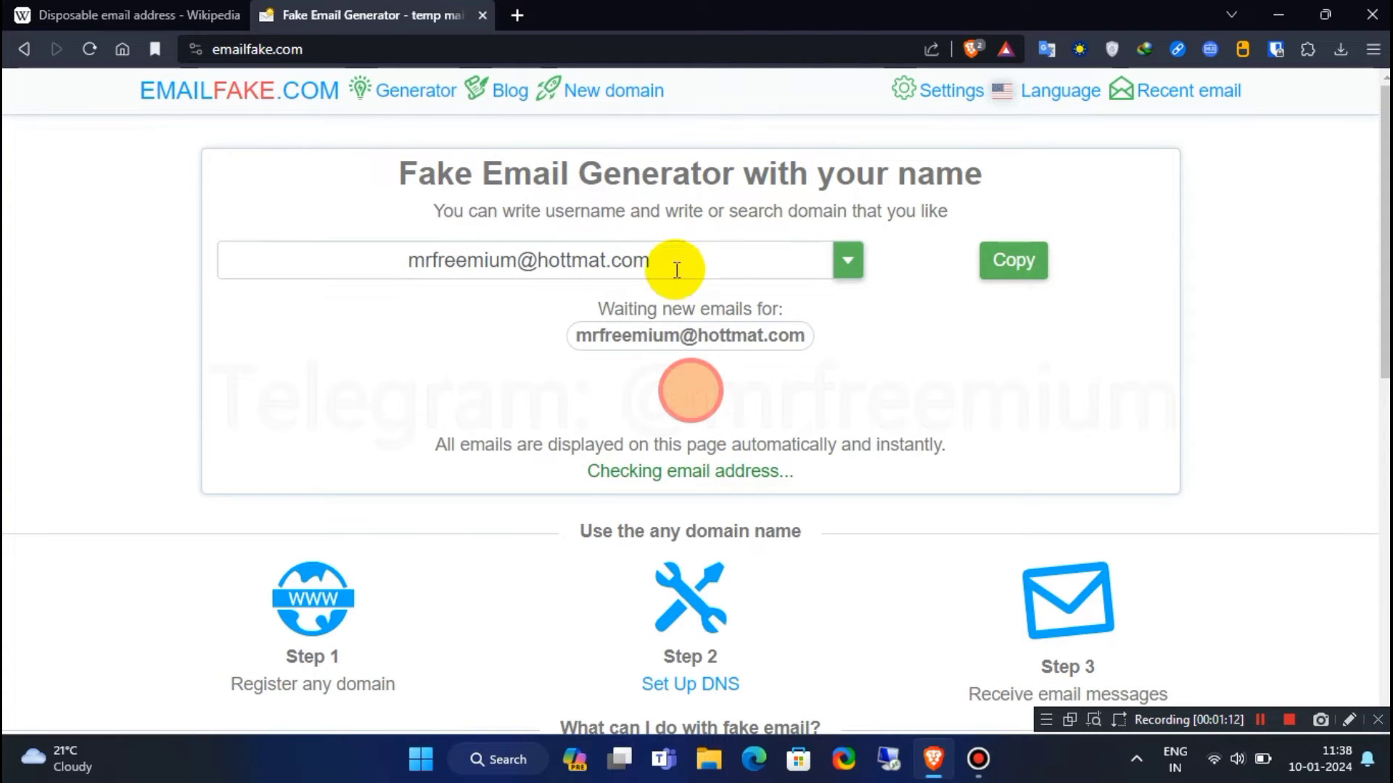
{"action": "double_click", "coordinate": [593, 260]}
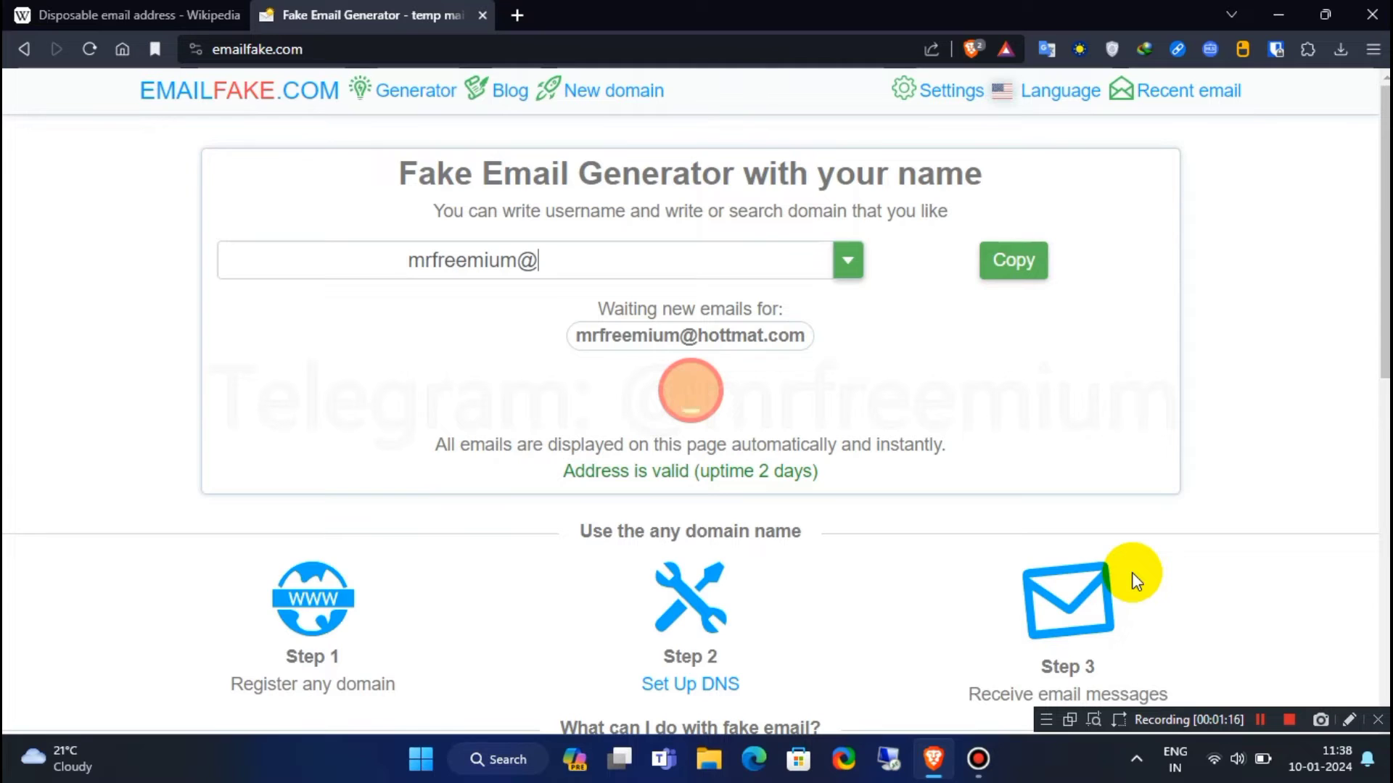
{"action": "type", "text": "ixi"}
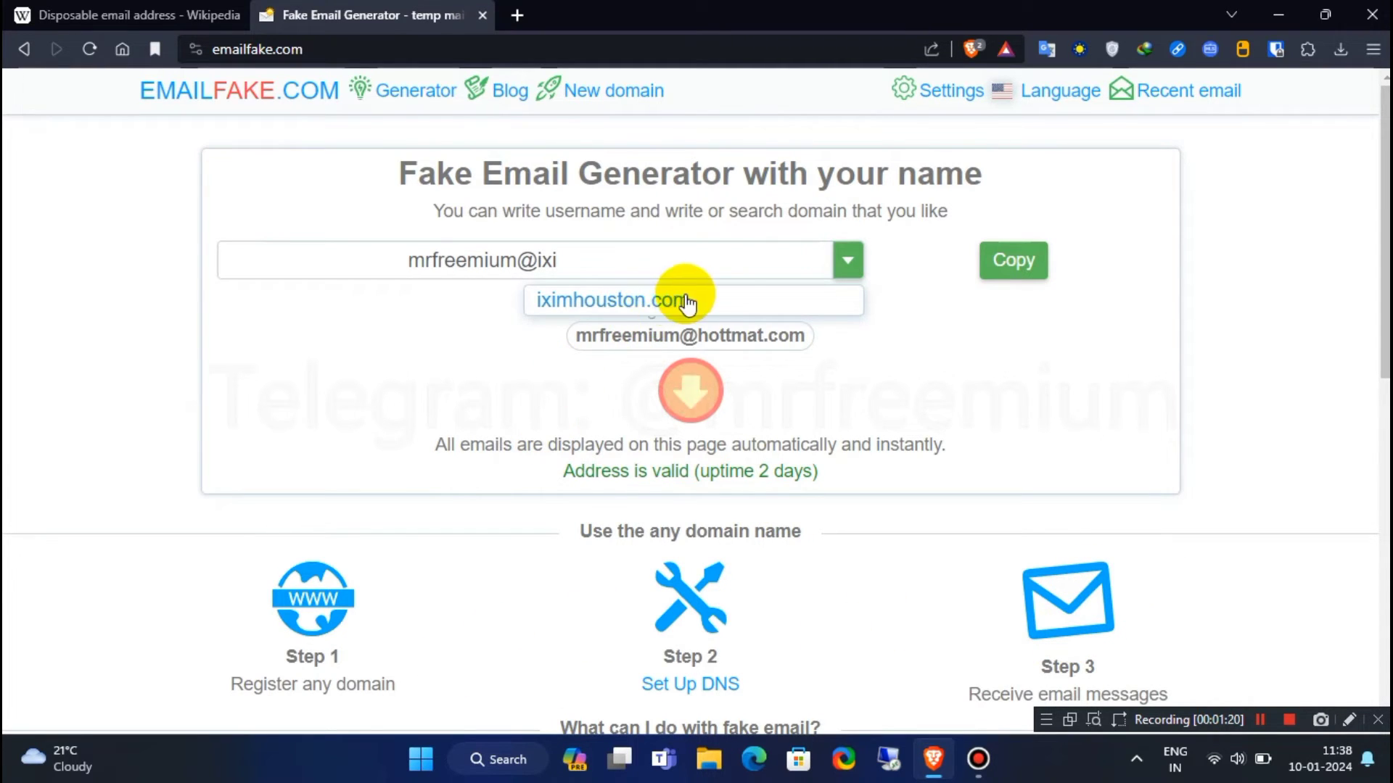
{"action": "left_click", "coordinate": [607, 300]}
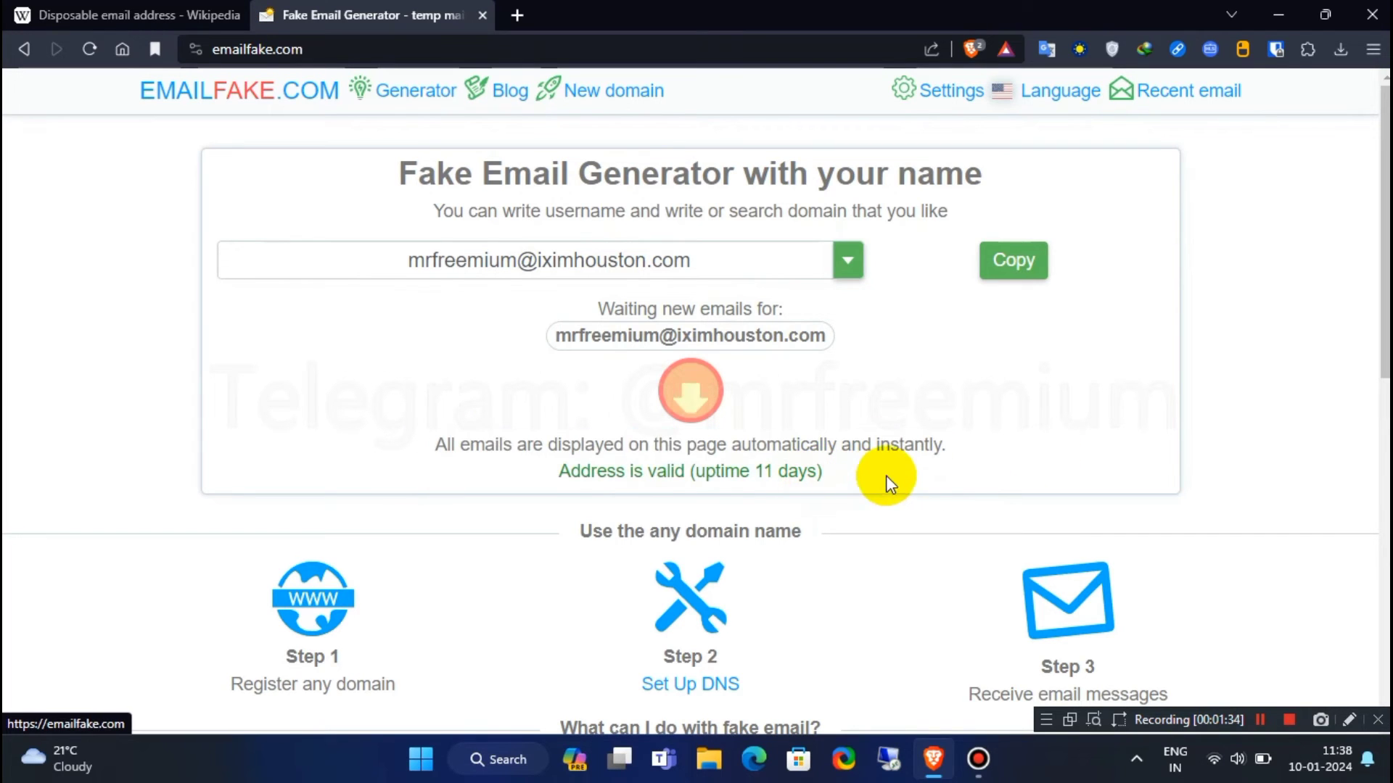
{"action": "left_click", "coordinate": [1012, 261]}
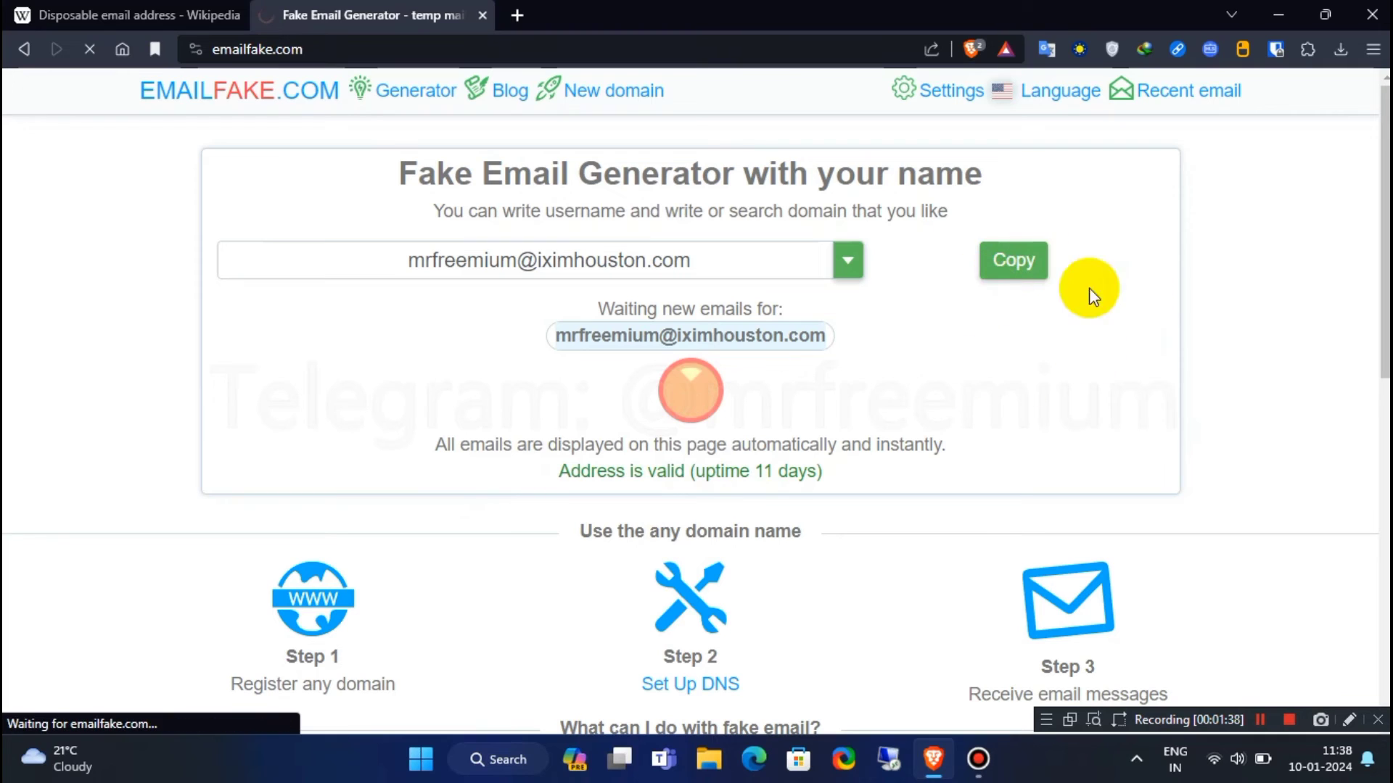
{"action": "mouse_move", "coordinate": [1103, 514]}
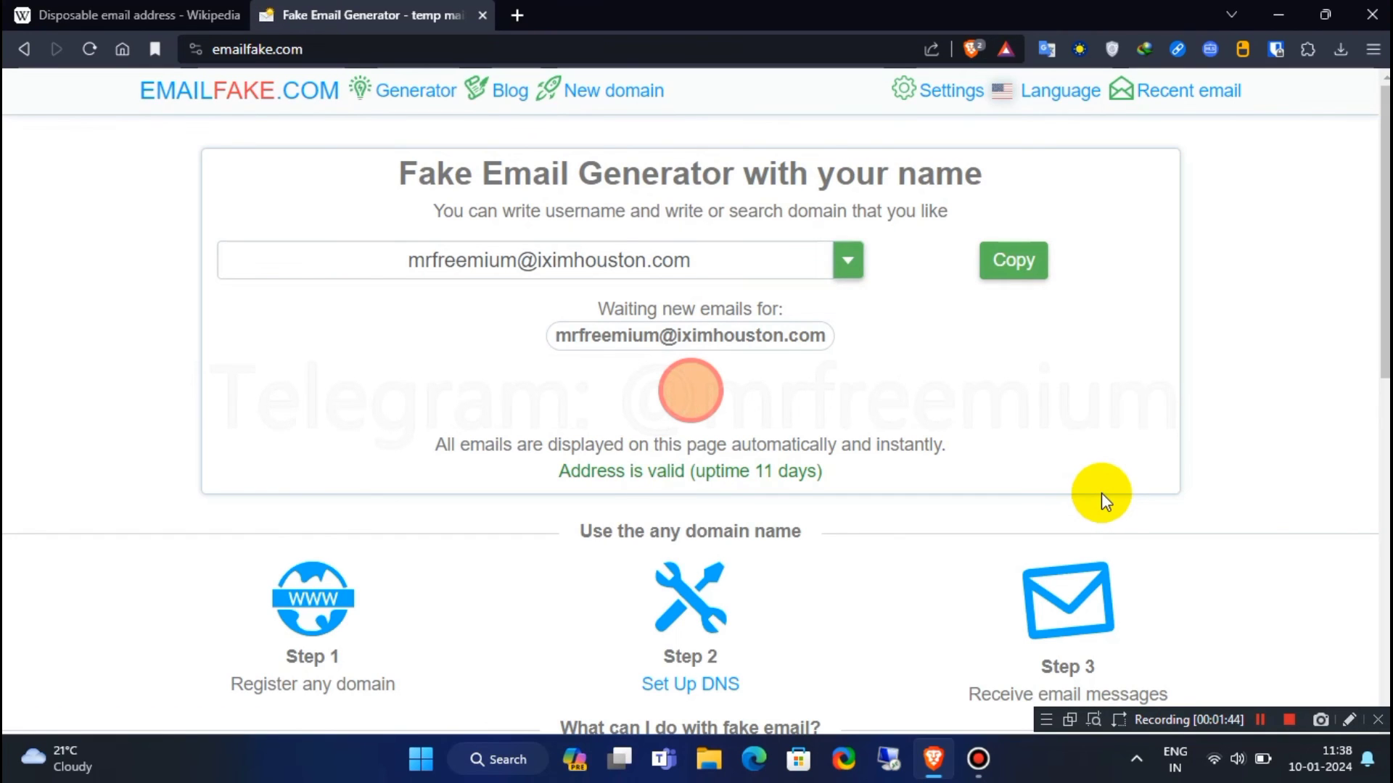
{"action": "mouse_move", "coordinate": [1023, 475]}
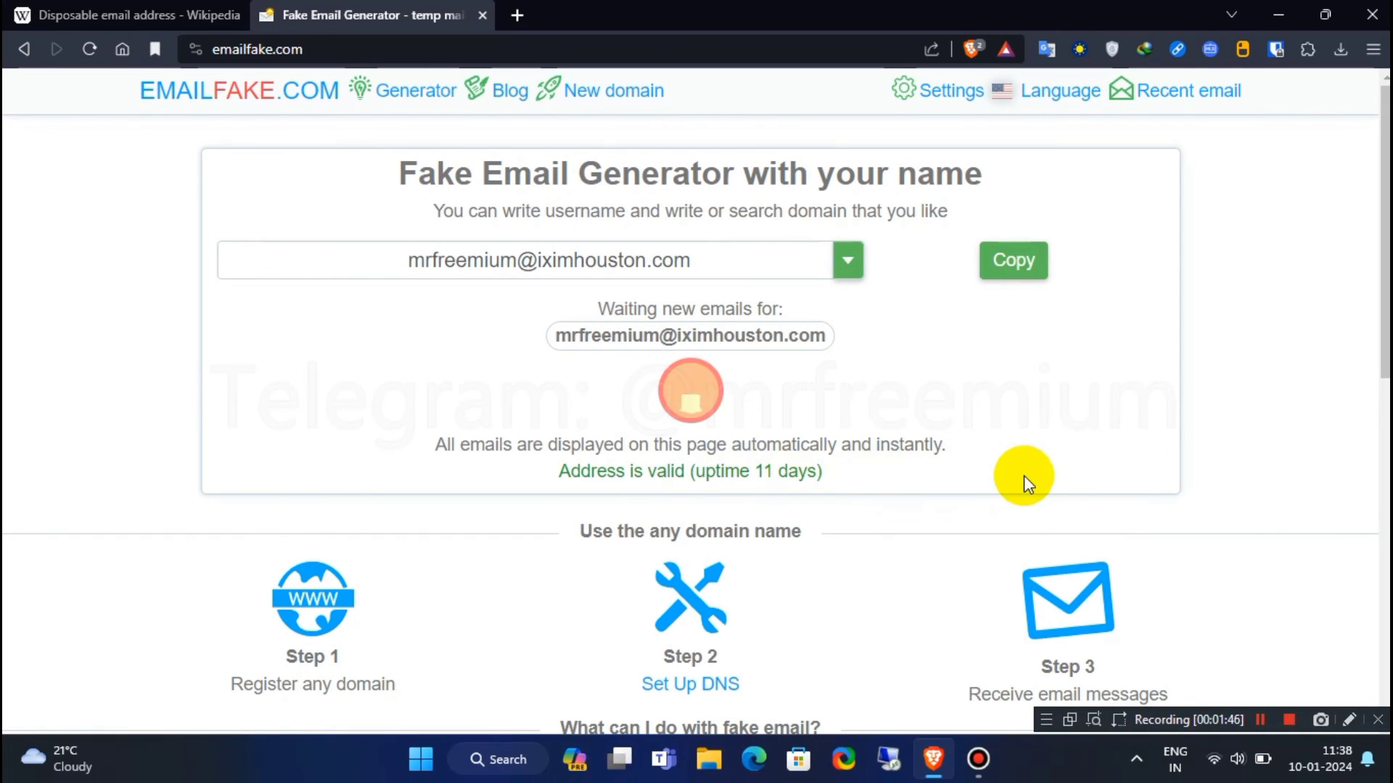
{"action": "mouse_move", "coordinate": [1026, 468]}
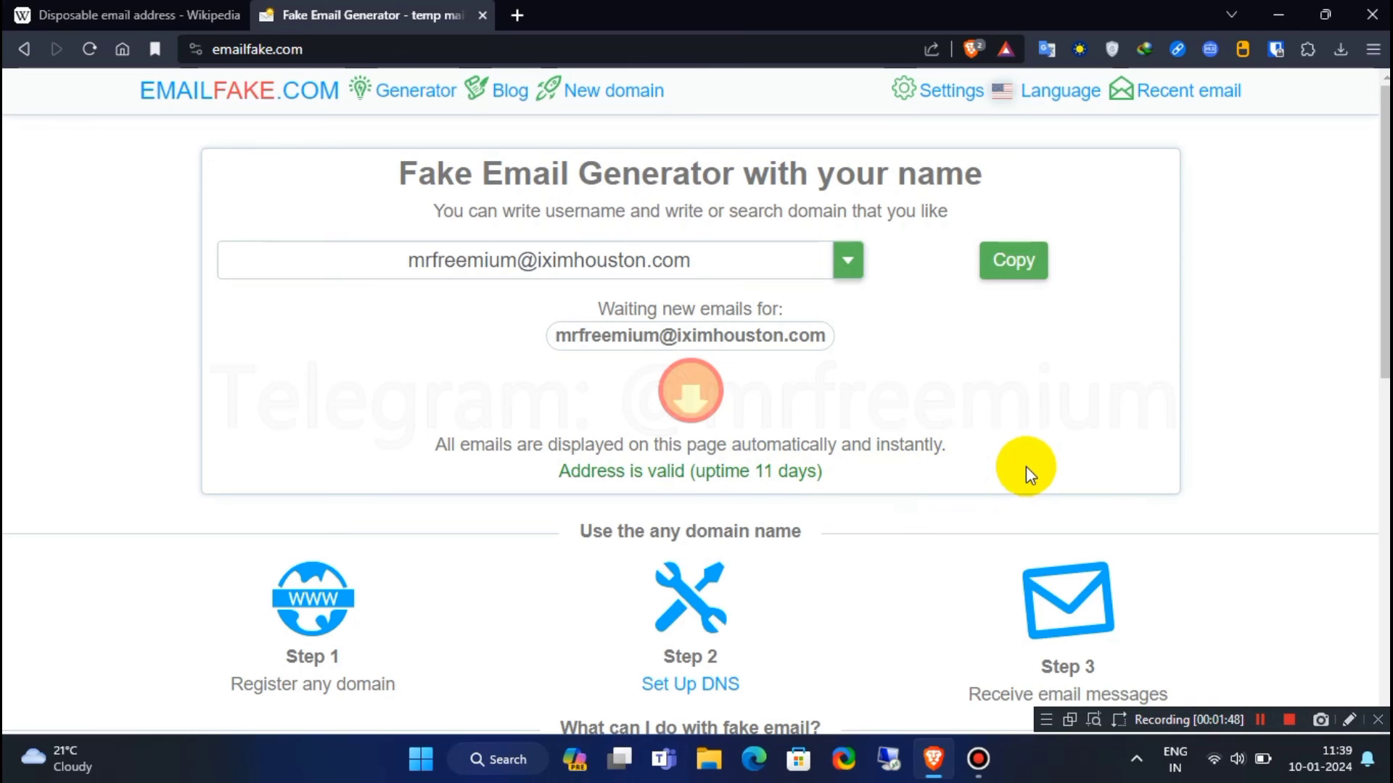